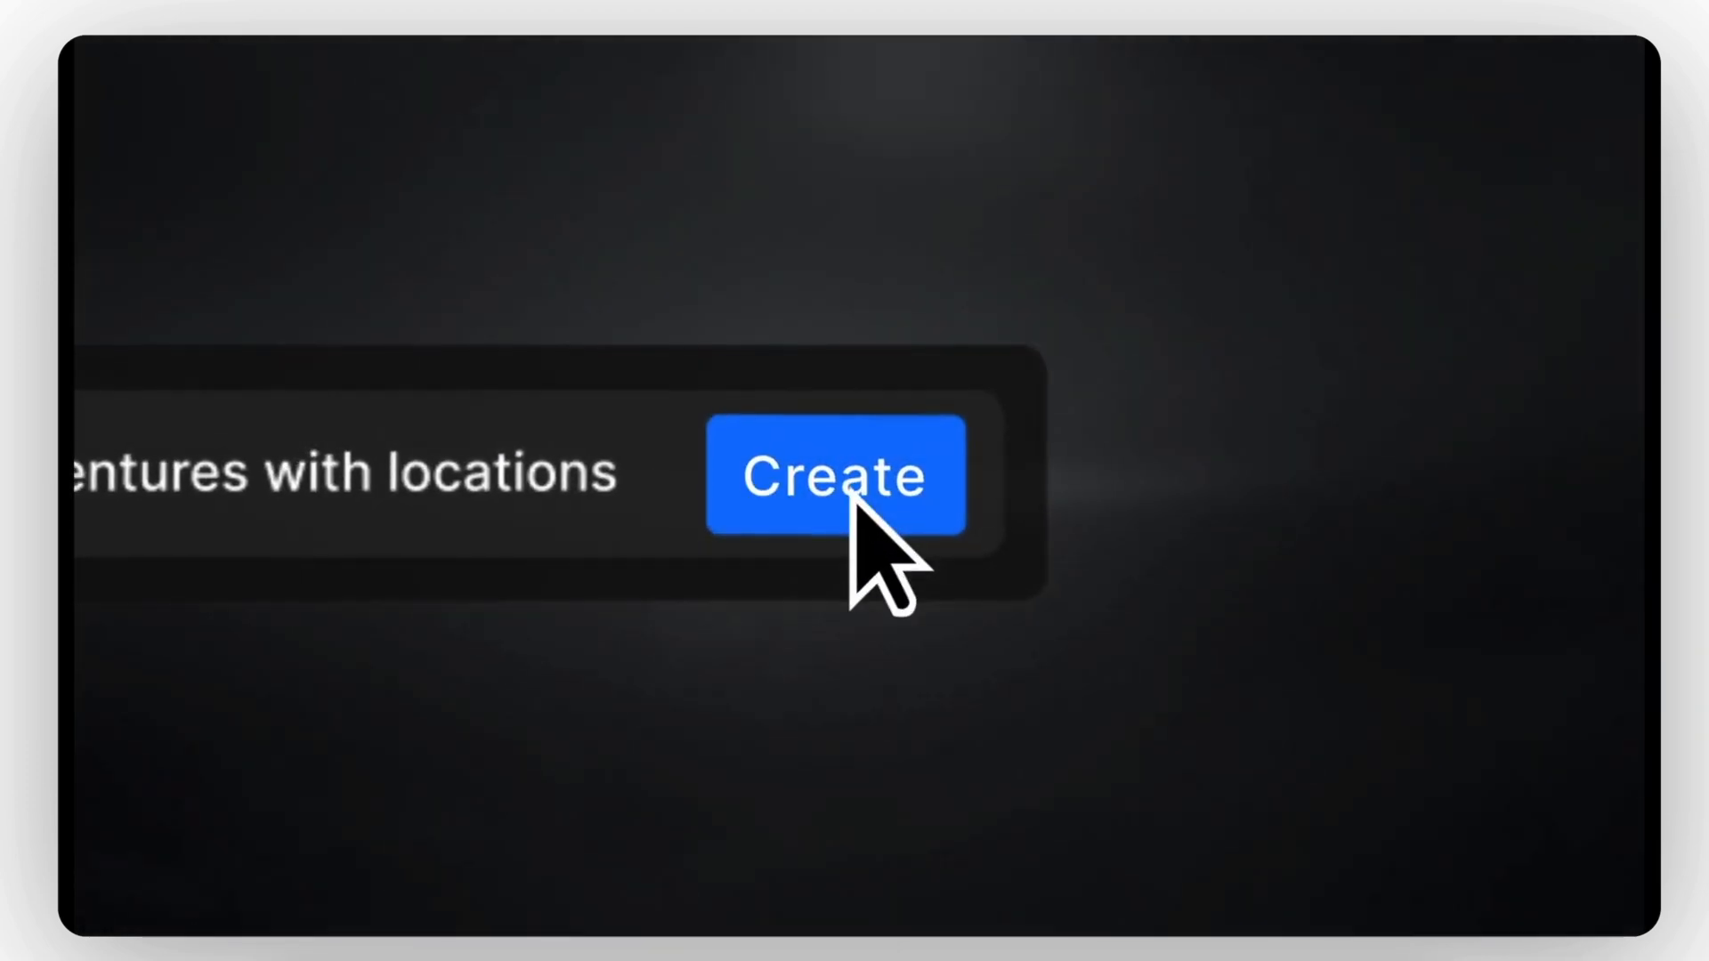
# - Generate the InVideo AI video from the adventures-and-locations prompt
pyautogui.click(833, 477)
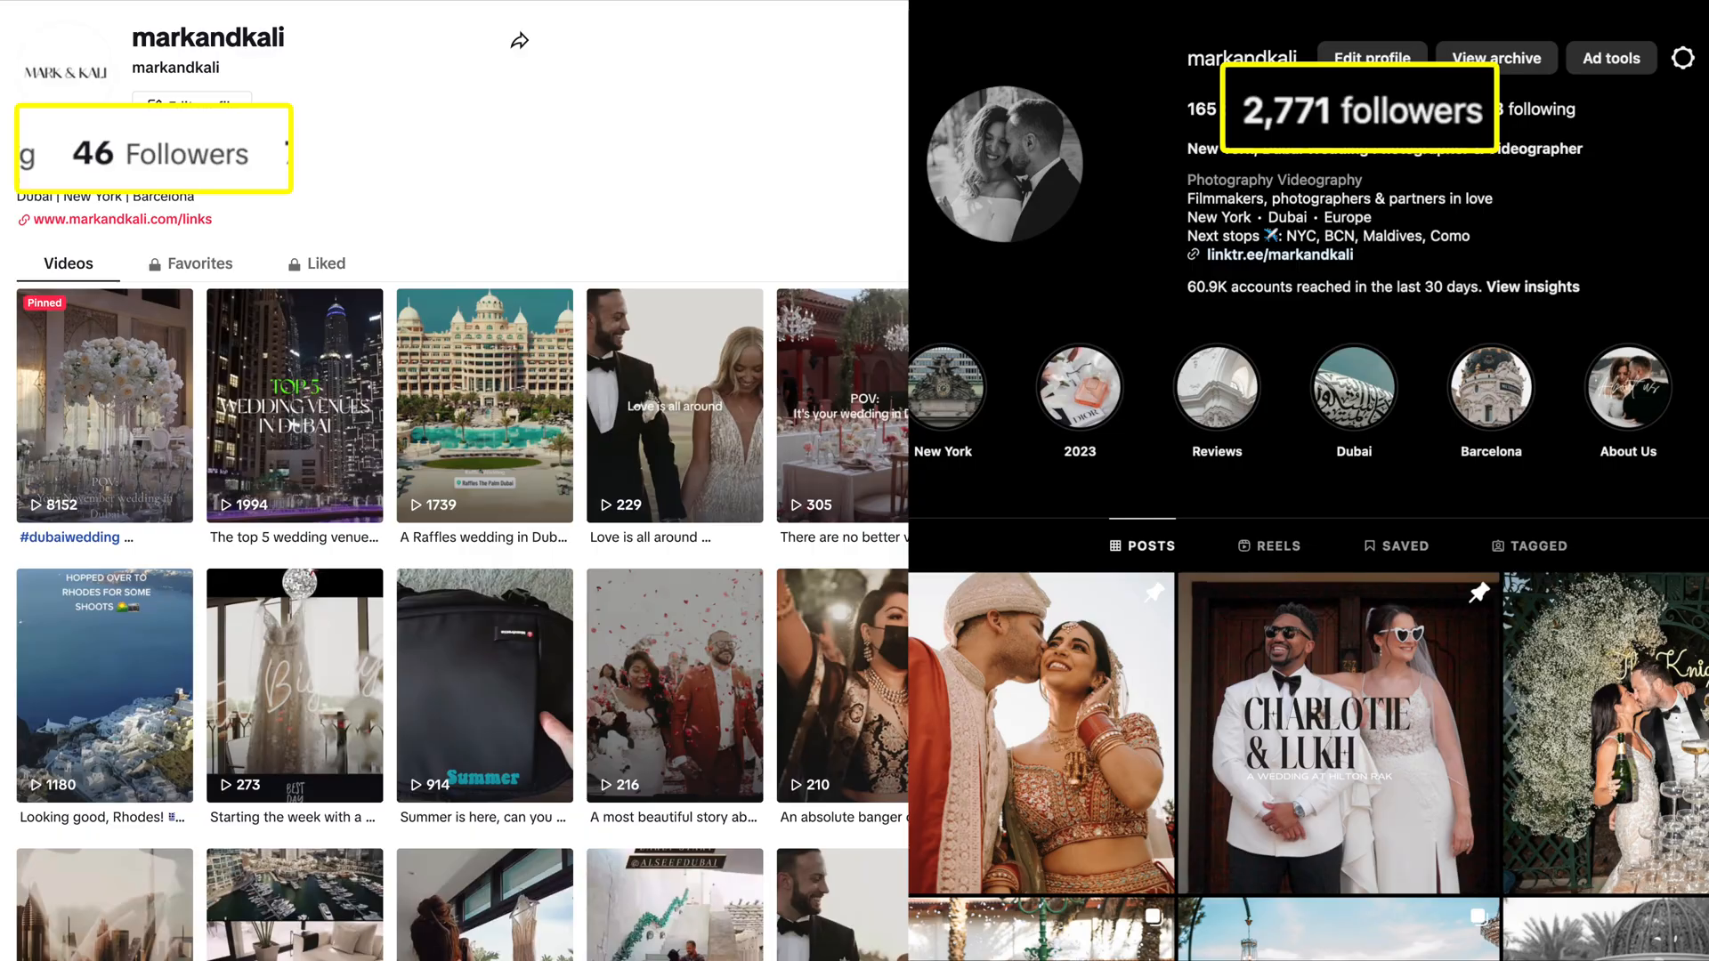
pyautogui.scroll(-3)
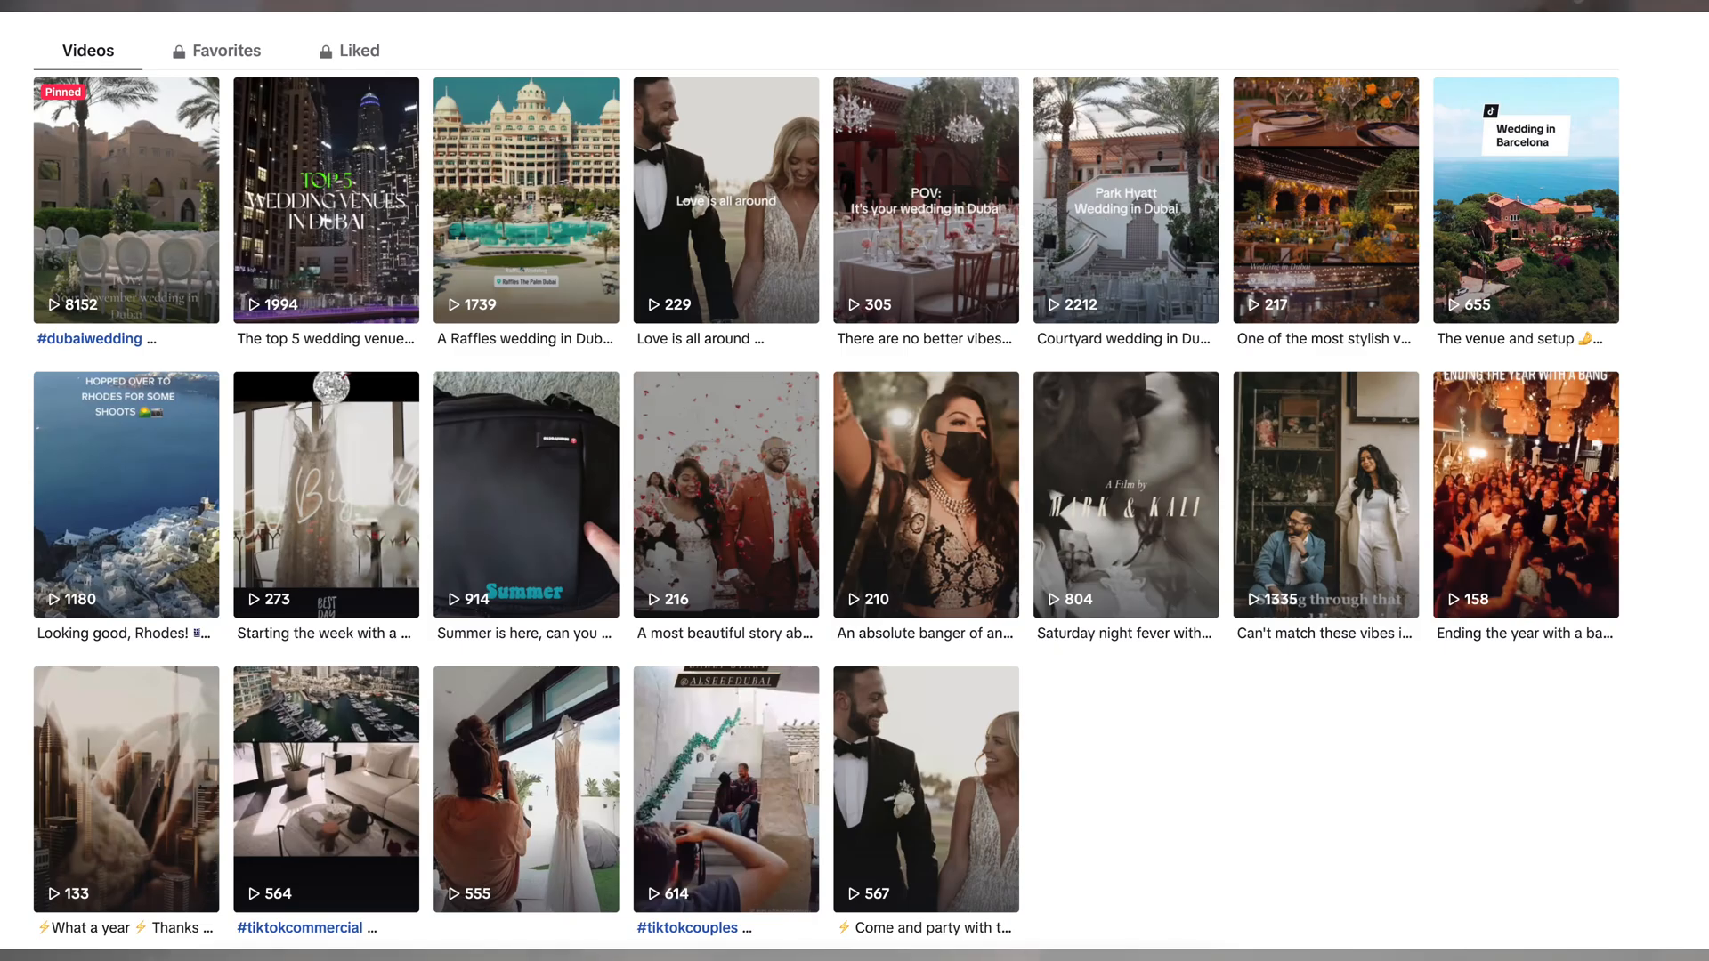